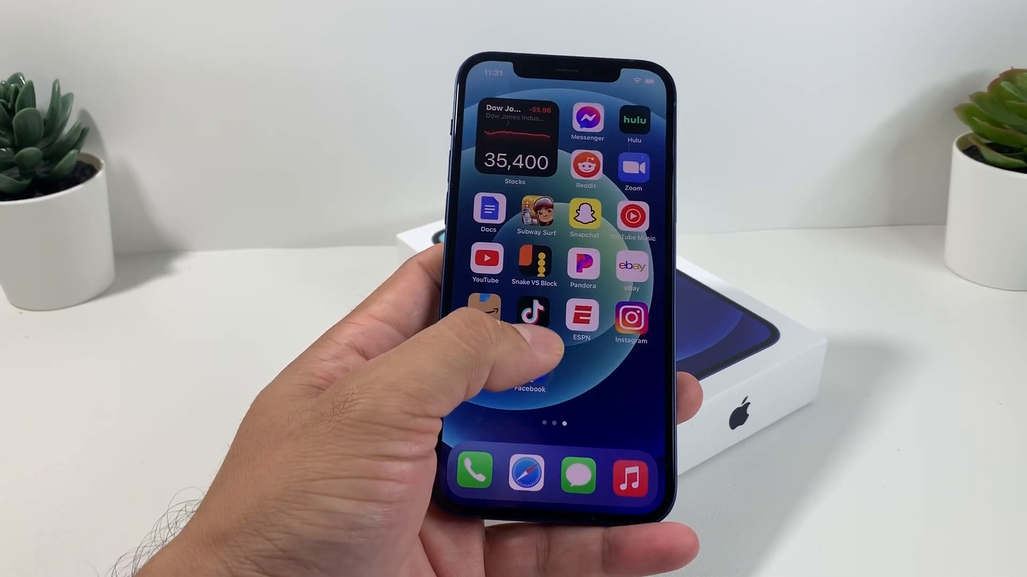
Page between Home Screens to locate and launch the Settings app
scroll("left", 3)
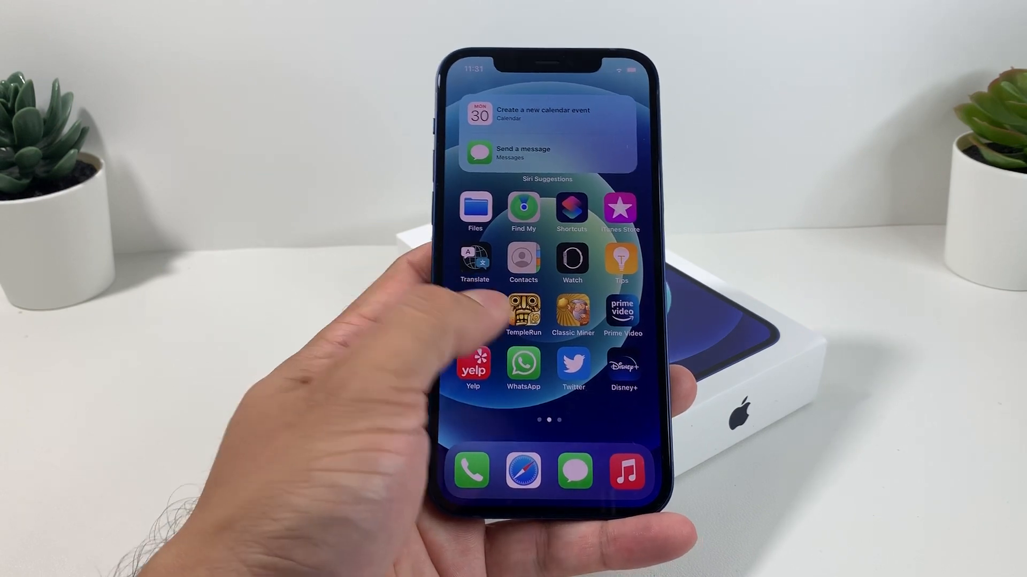
scroll("right", 3)
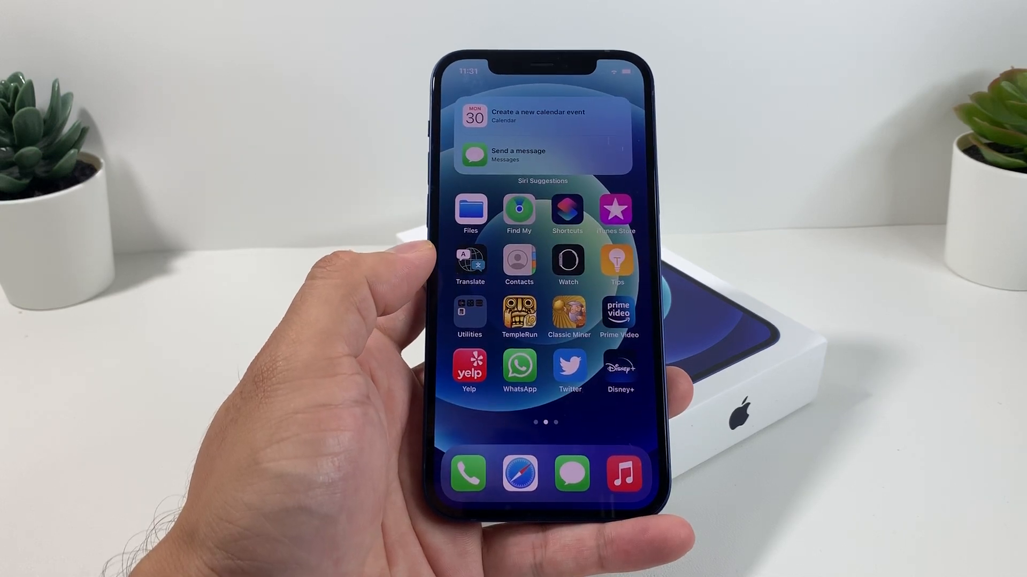
scroll("left", 3)
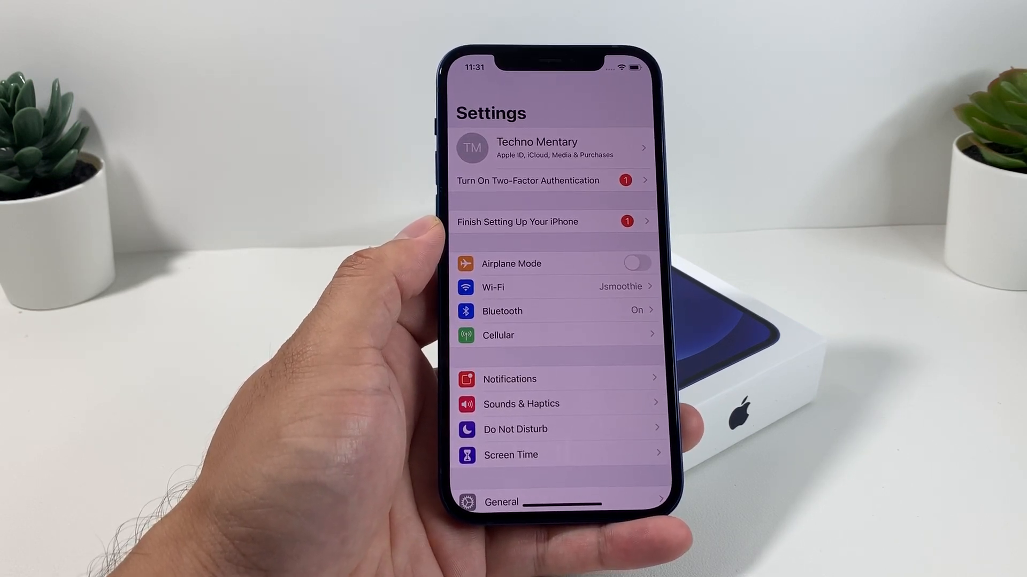
Go into the Apple ID's iCloud page and scroll through the Apps Using iCloud list
scroll("down", 3)
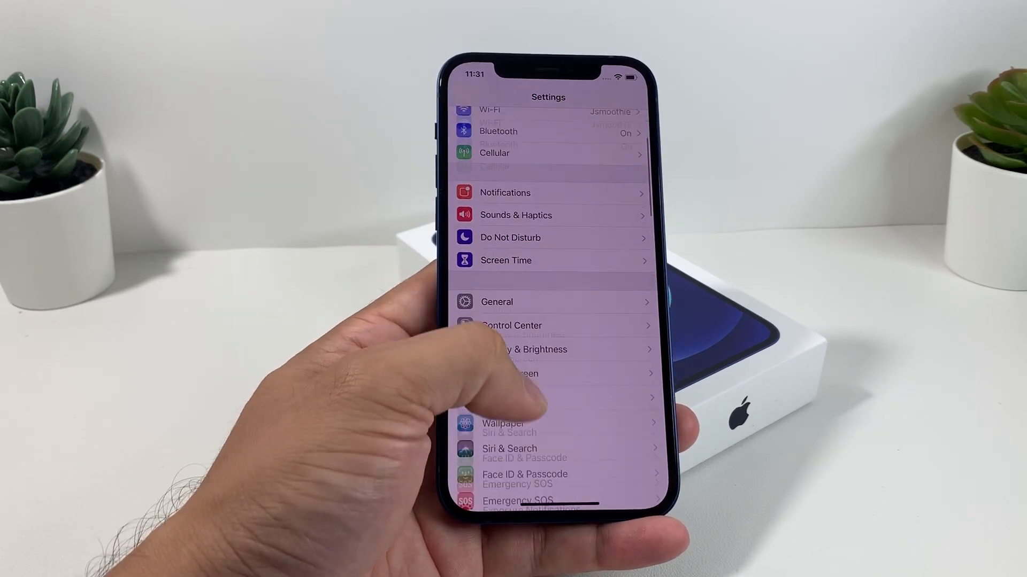
scroll("down", 3)
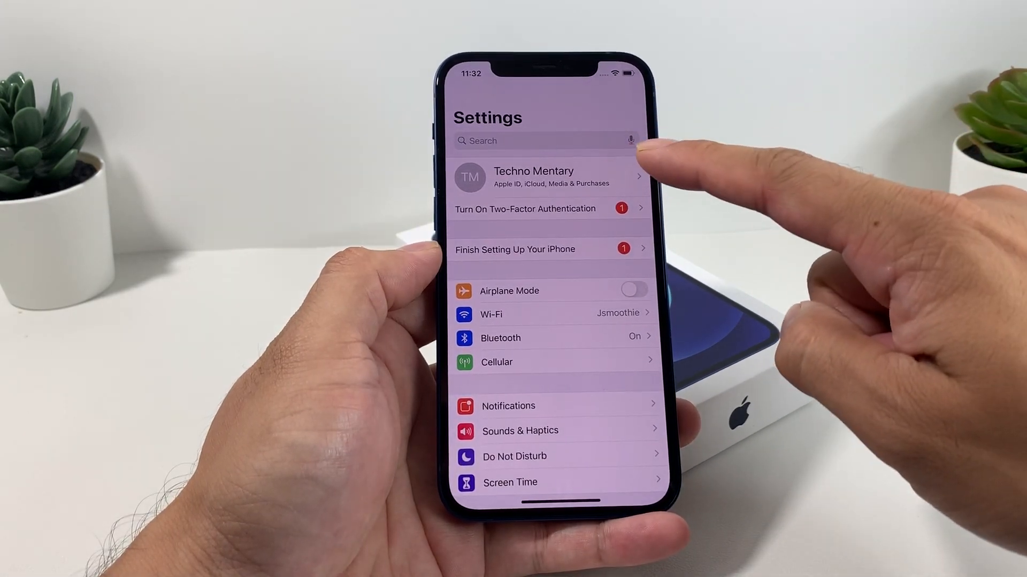
left_click(549, 176)
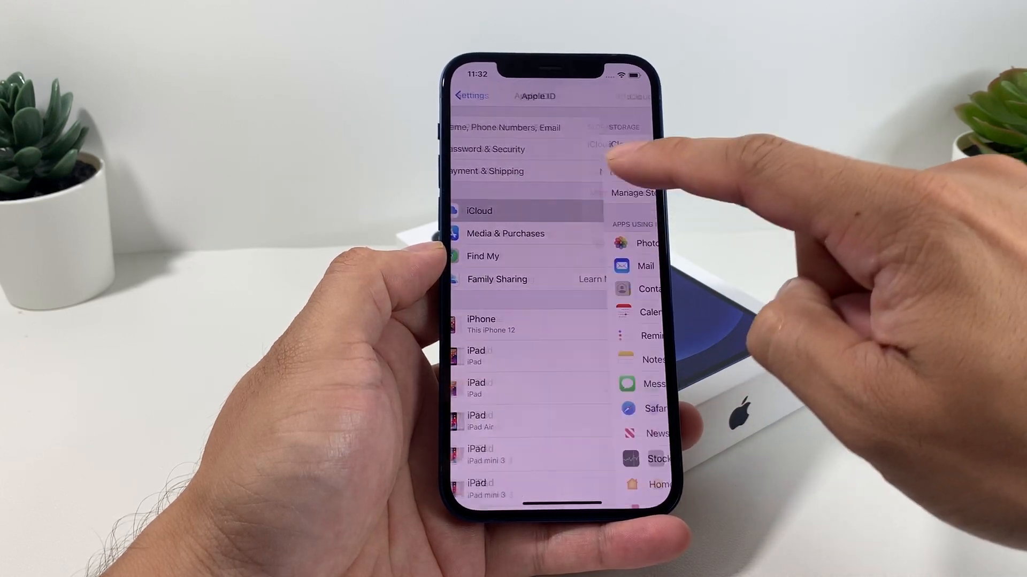
left_click(479, 210)
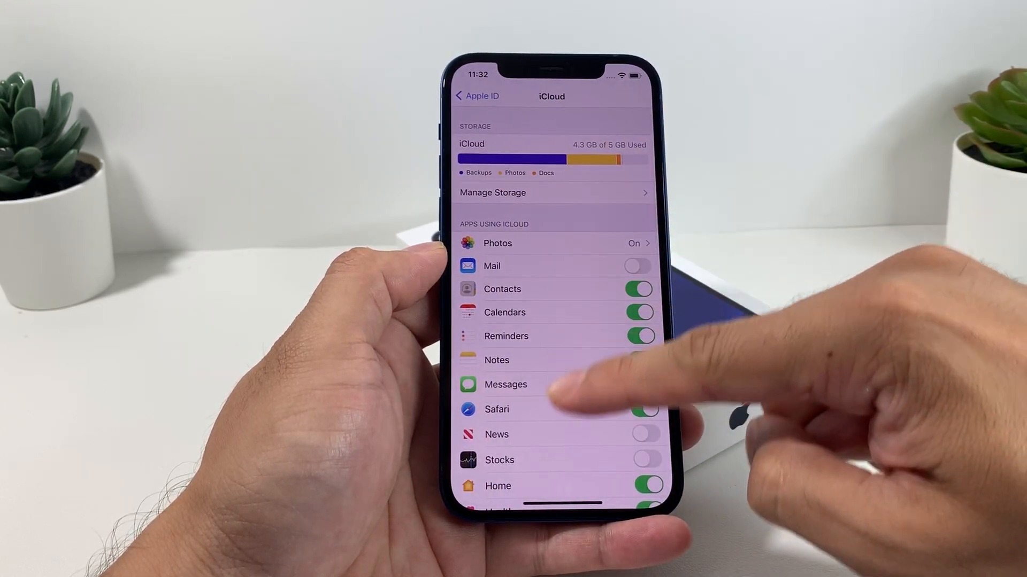
scroll("down", 3)
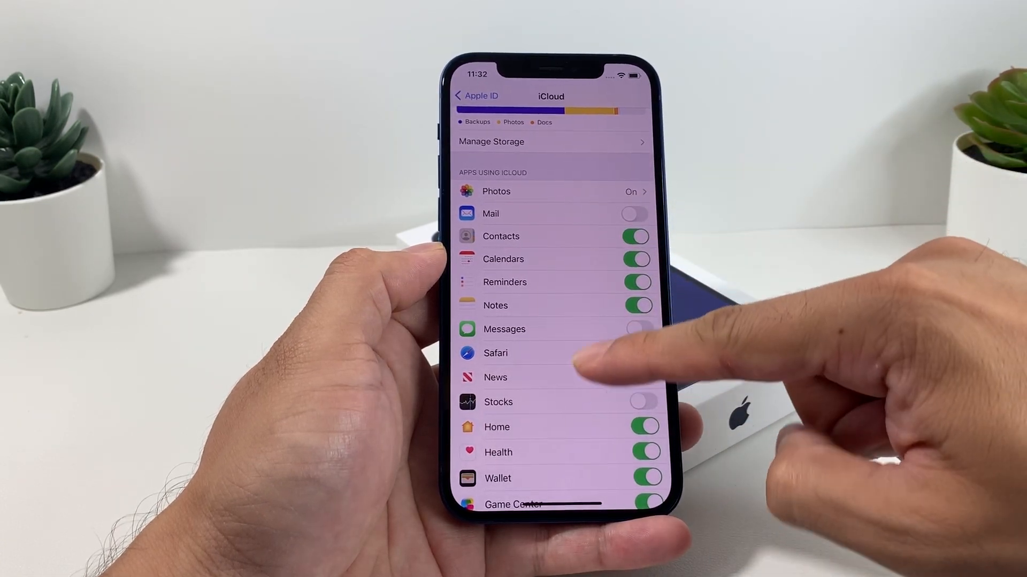
scroll("down", 3)
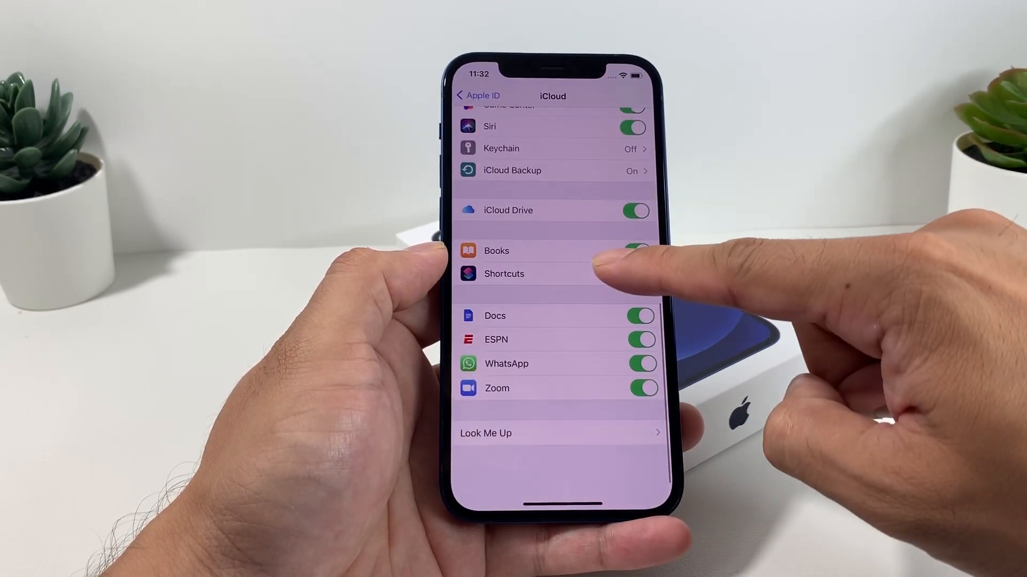
scroll("down", 3)
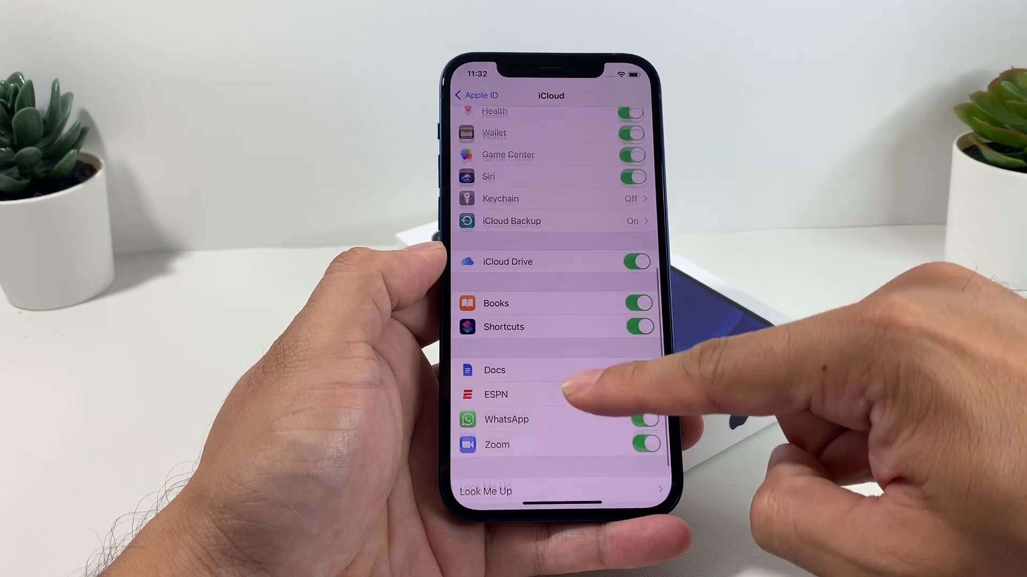
scroll("down", 3)
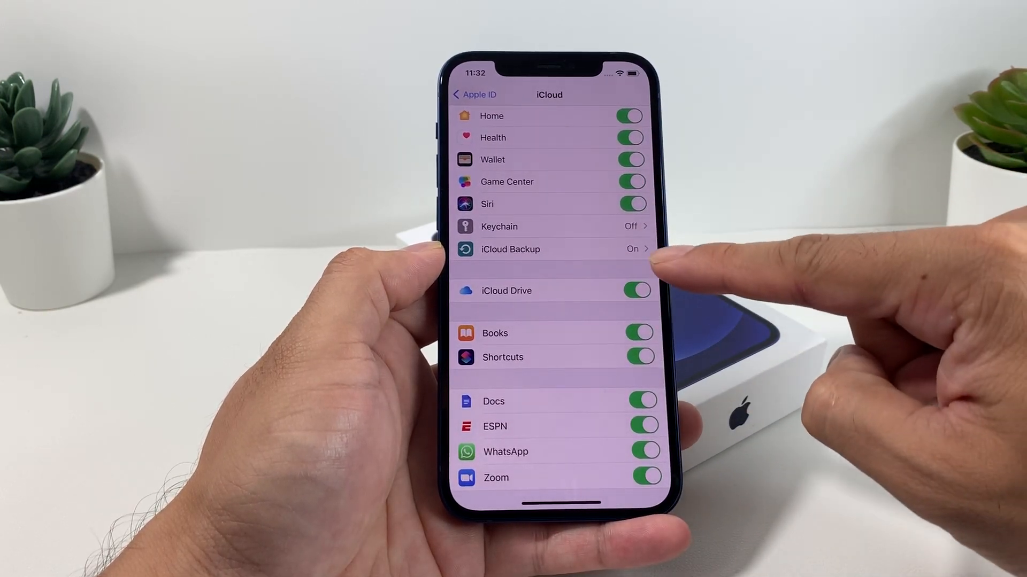
left_click(511, 249)
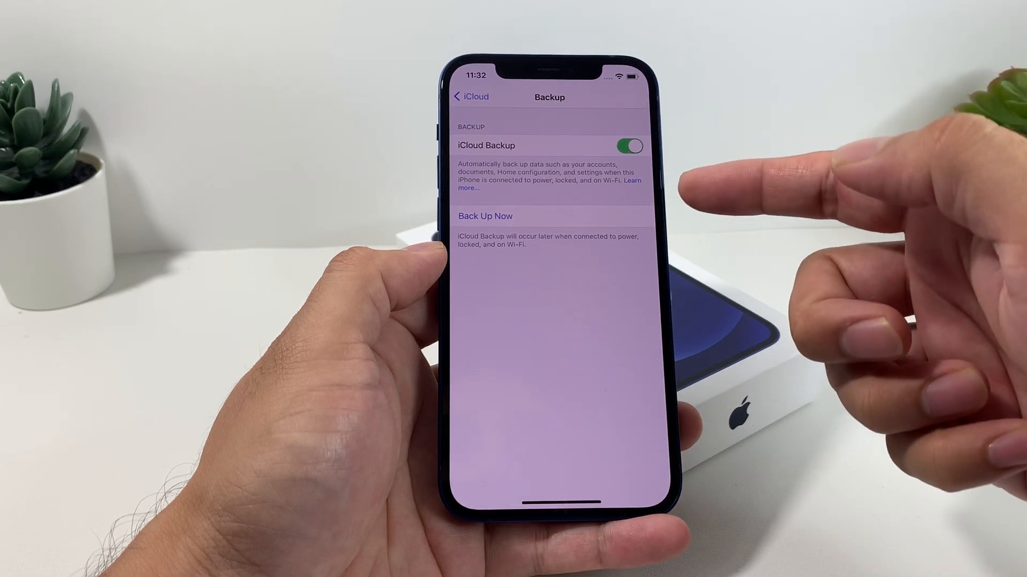
left_click(469, 97)
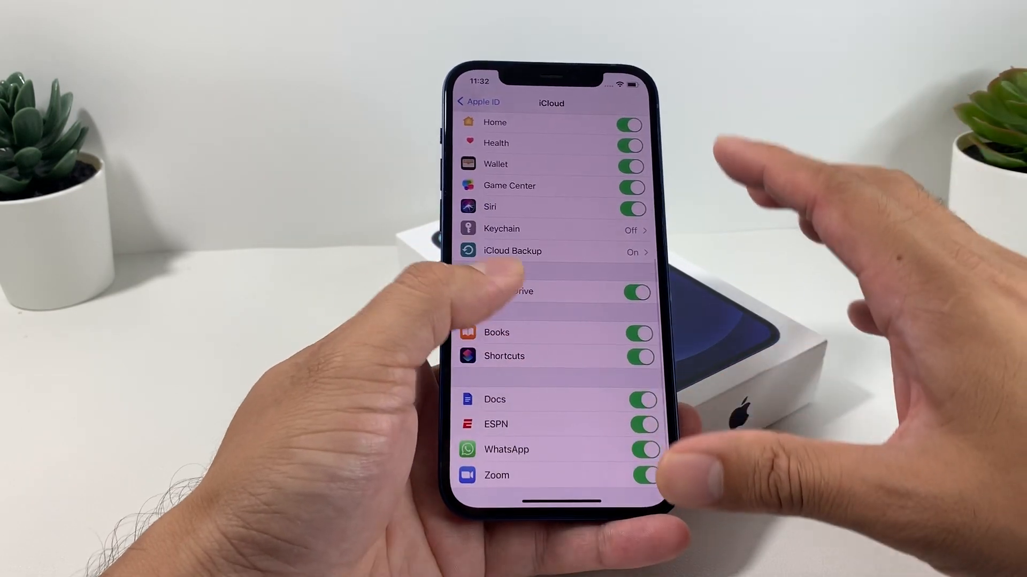
scroll("down", 3)
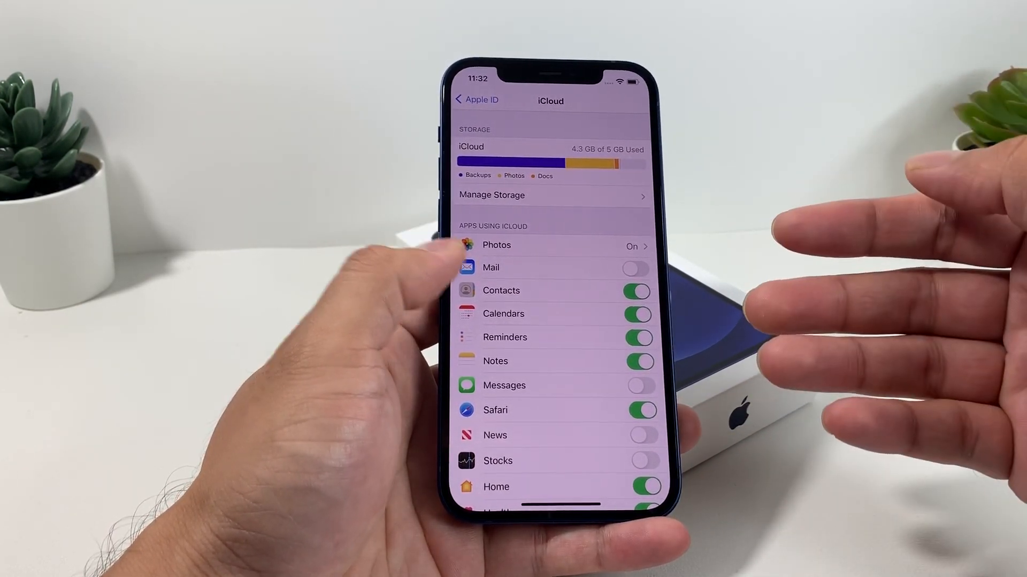
left_click(475, 100)
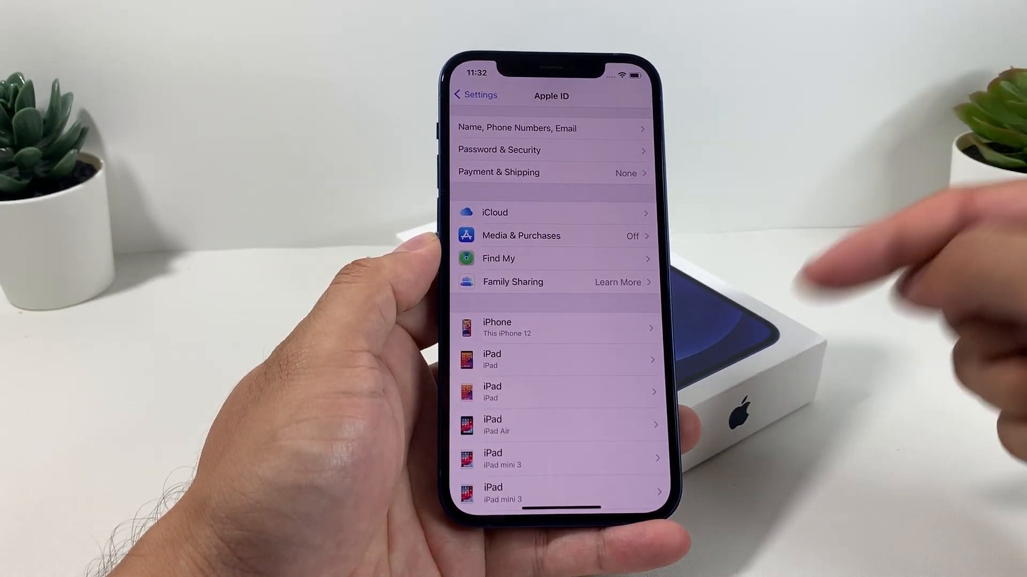
scroll("down", 3)
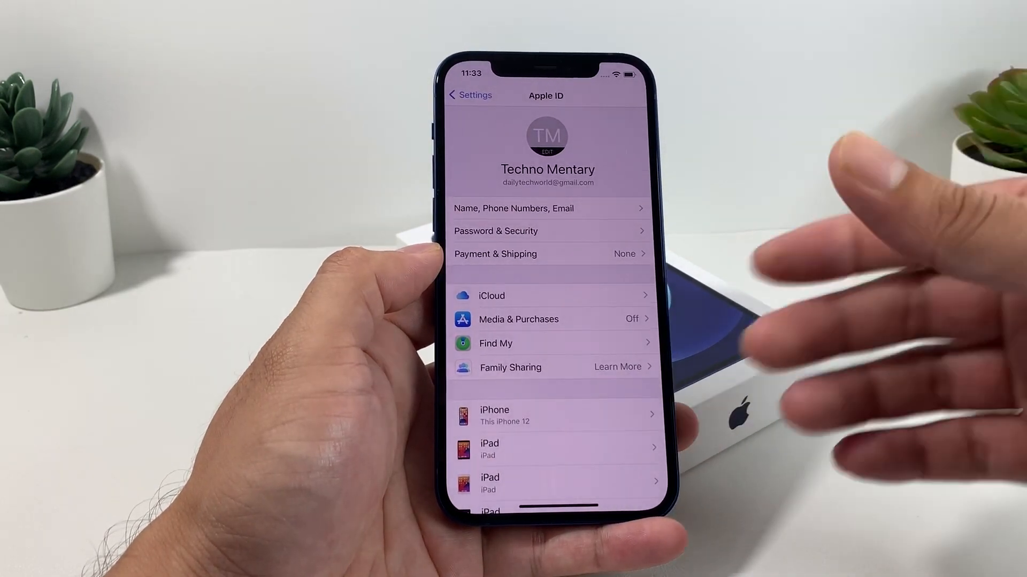
left_click(469, 96)
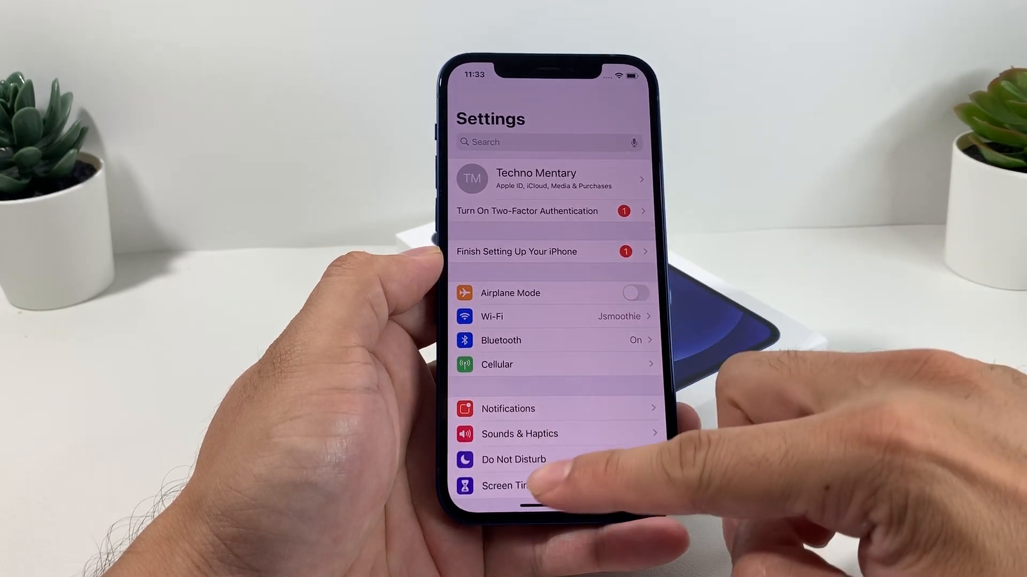
scroll("down", 3)
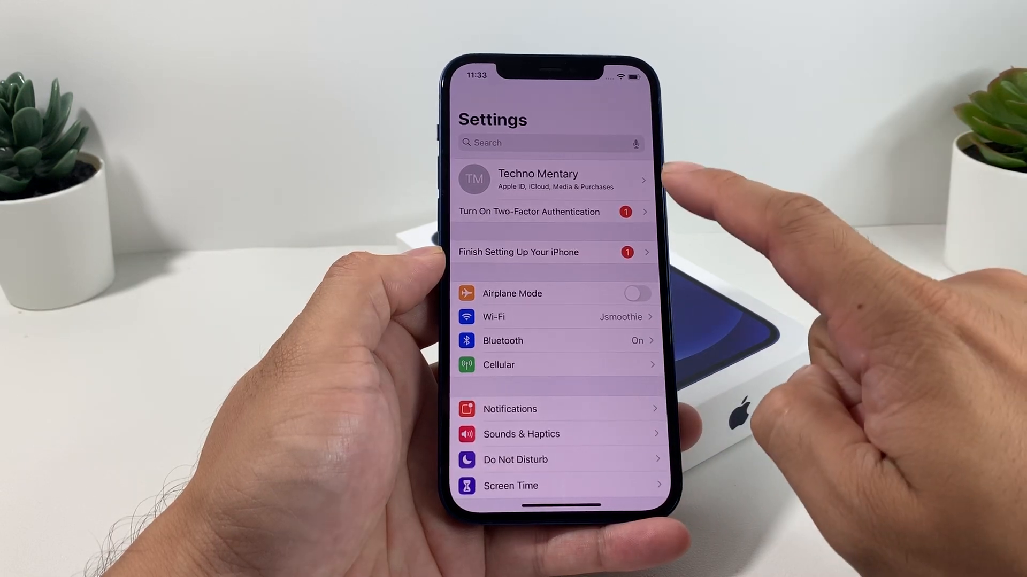
Begin Sign Out from the Apple ID page, reaching the keep-a-copy data prompt
left_click(550, 179)
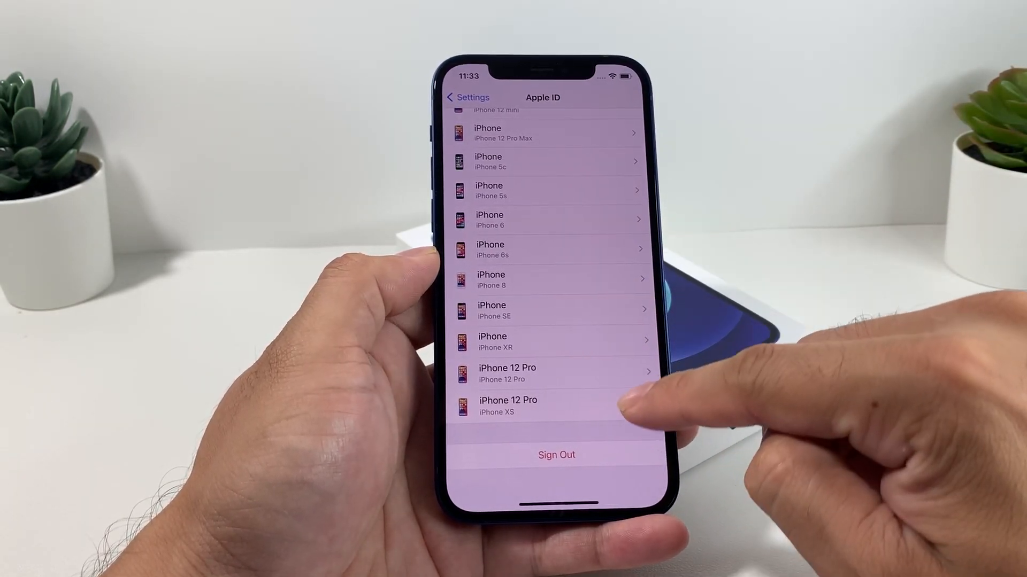
left_click(556, 454)
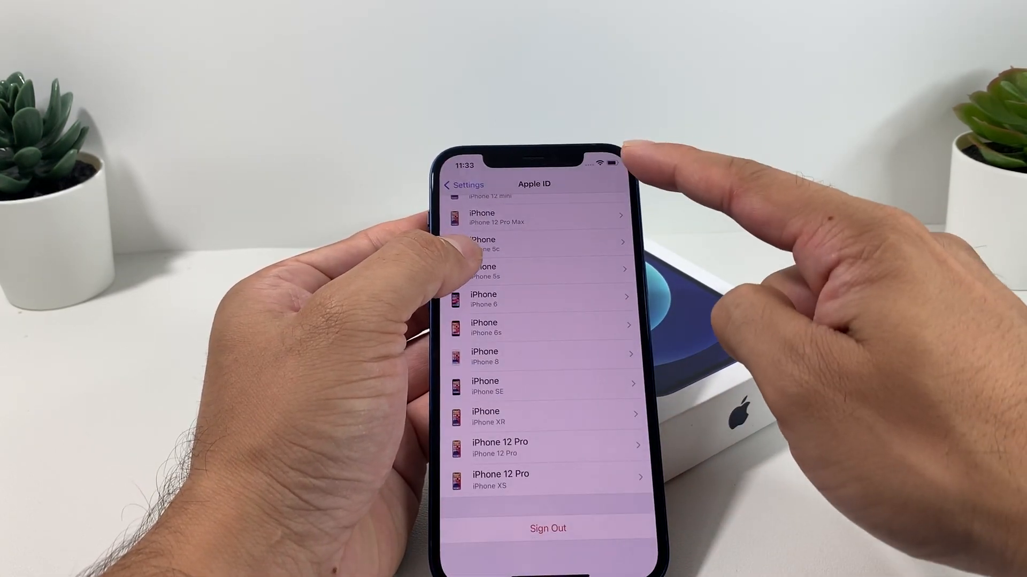
left_click(548, 528)
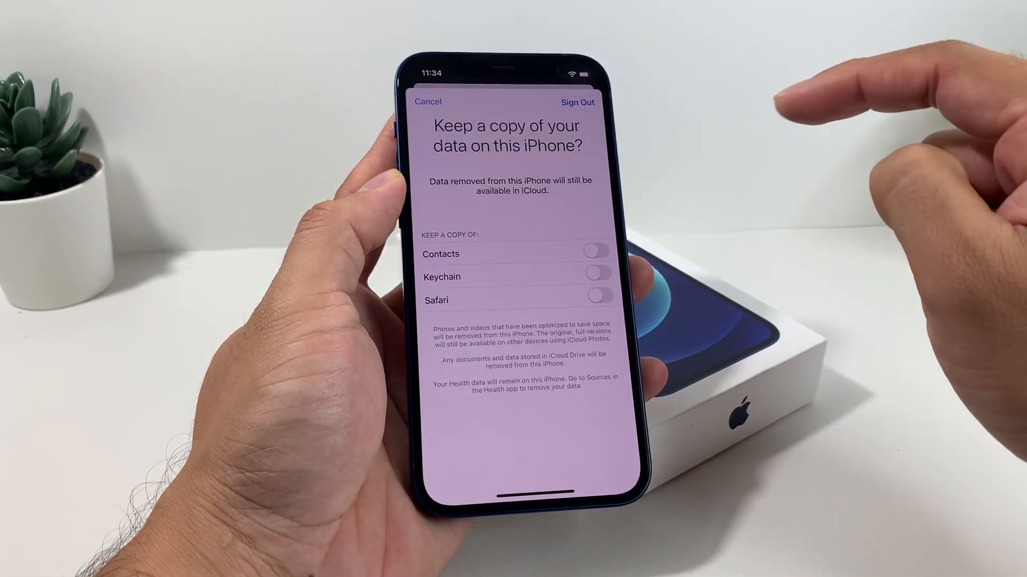
Sign out with Contacts, Keychain and Safari copies left off, then return Home
left_click(577, 103)
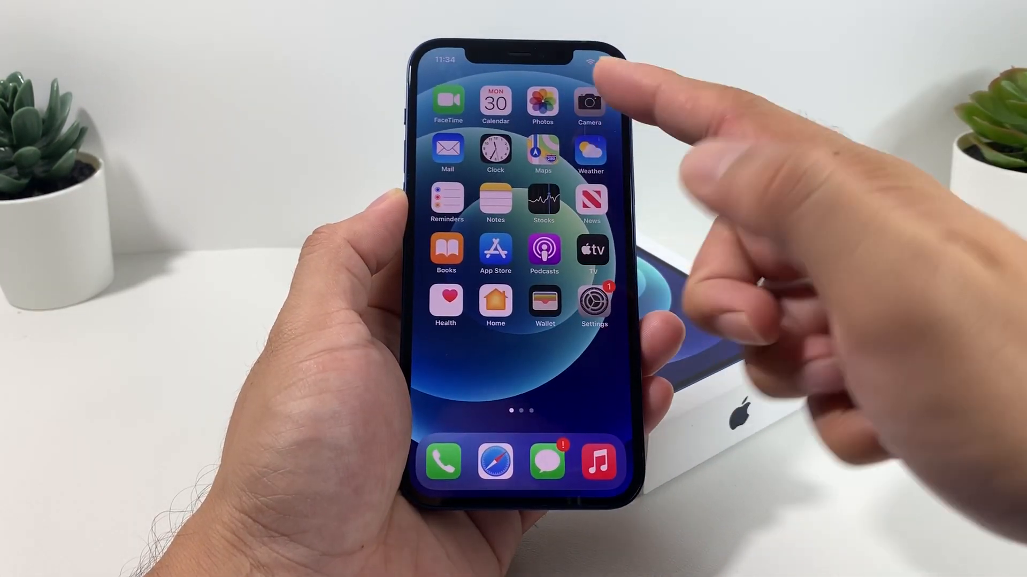
Reopen Settings with no Apple ID signed in and scroll General down to Reset
scroll("left", 3)
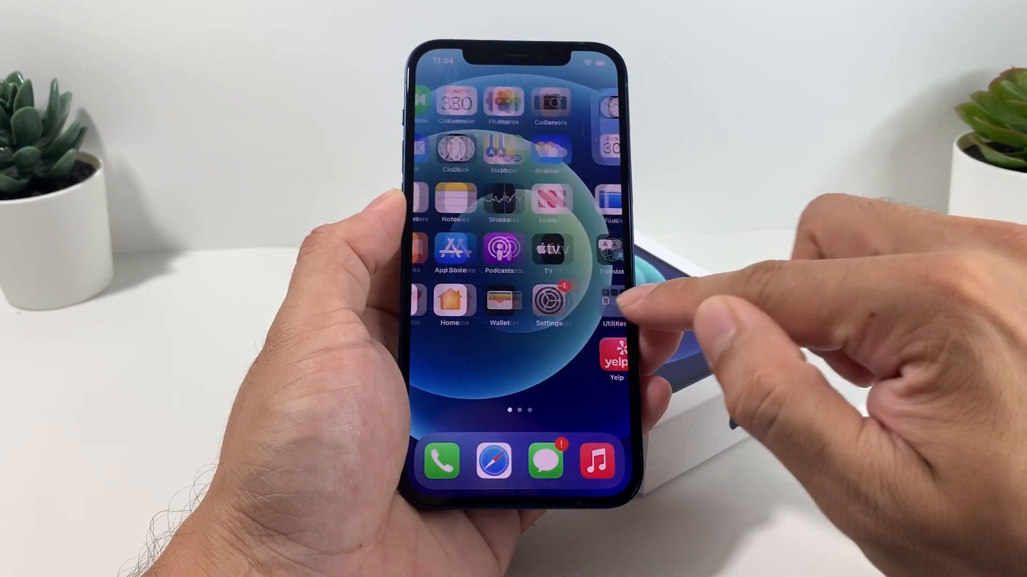
left_click(551, 302)
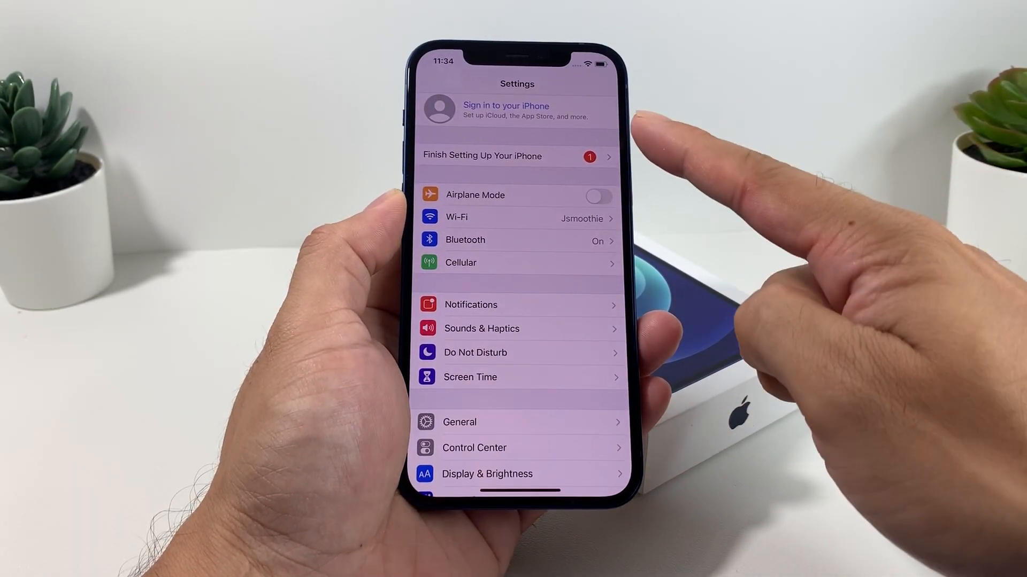
scroll("down", 3)
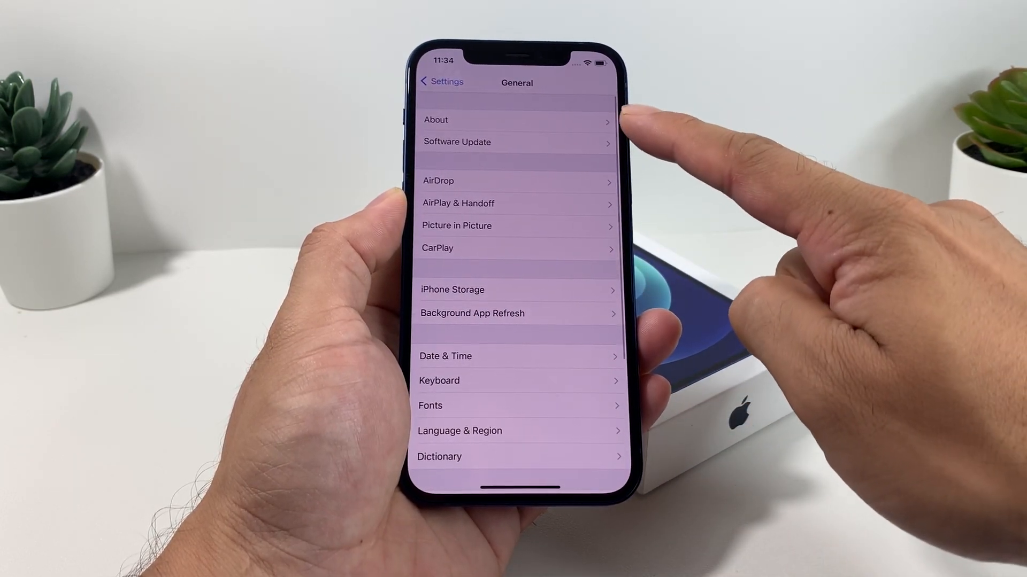
scroll("down", 3)
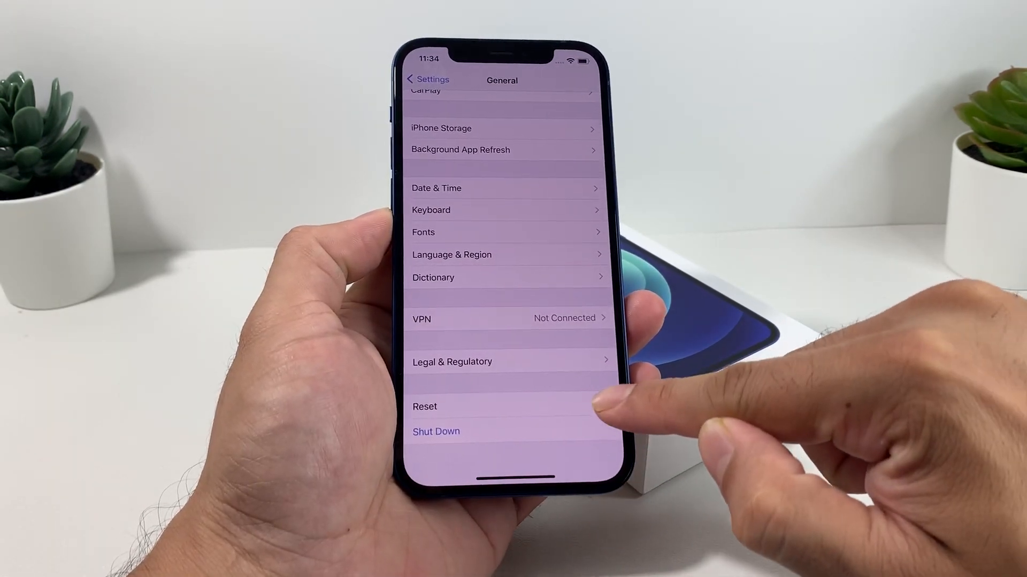
Choose Erase All Content and Settings under Reset and confirm deleting all media and data
left_click(425, 406)
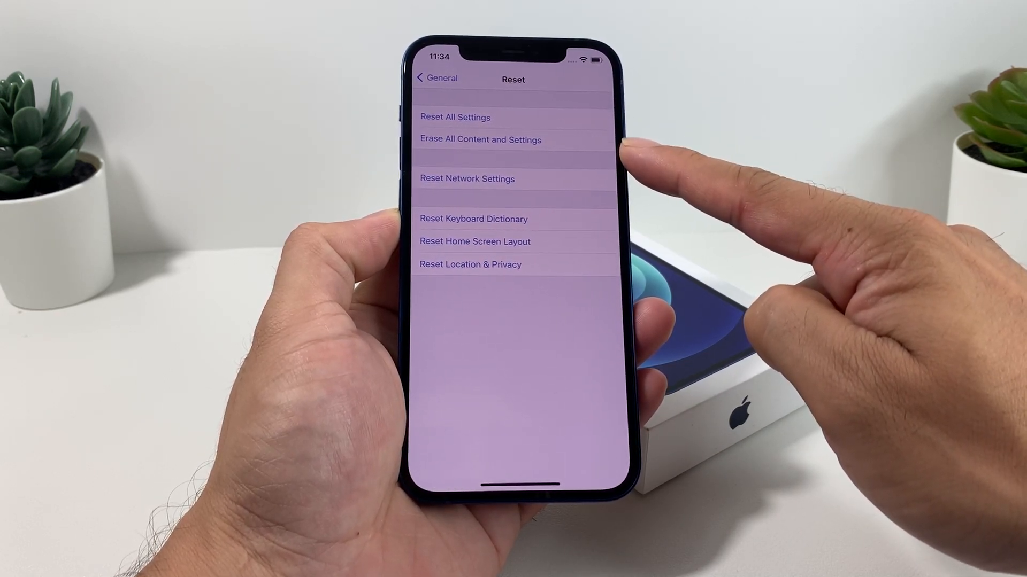
left_click(490, 142)
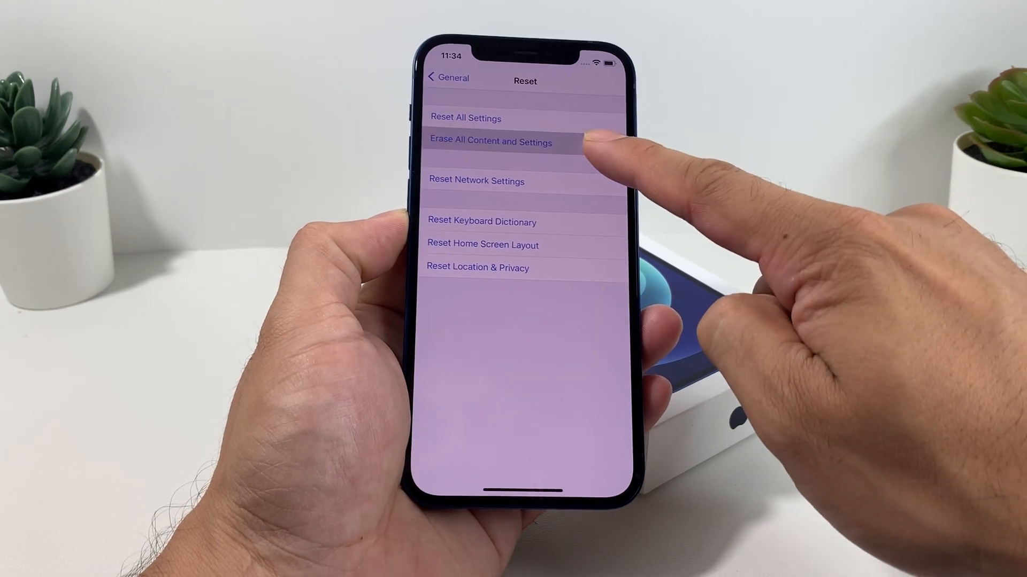
left_click(490, 143)
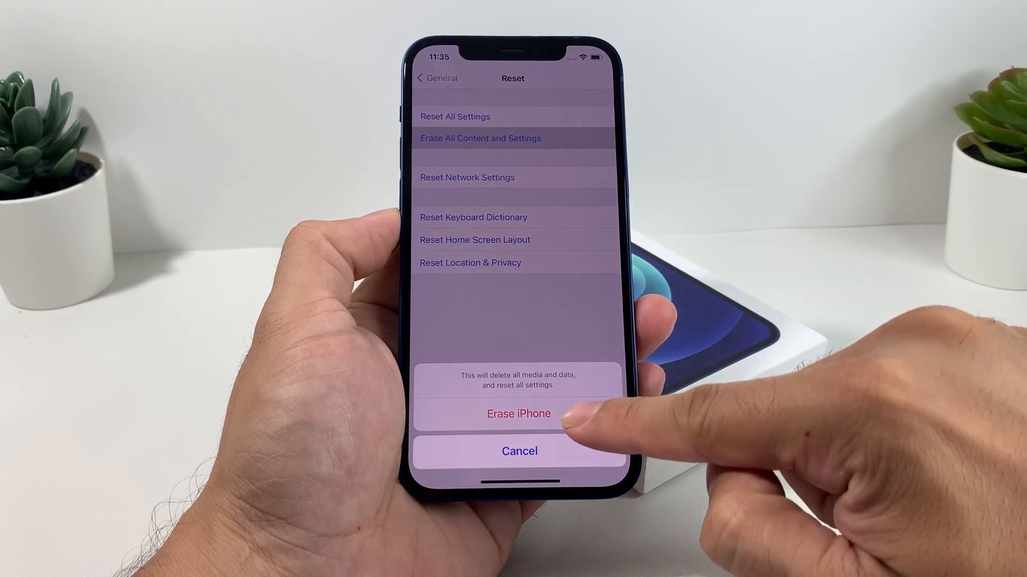
left_click(517, 413)
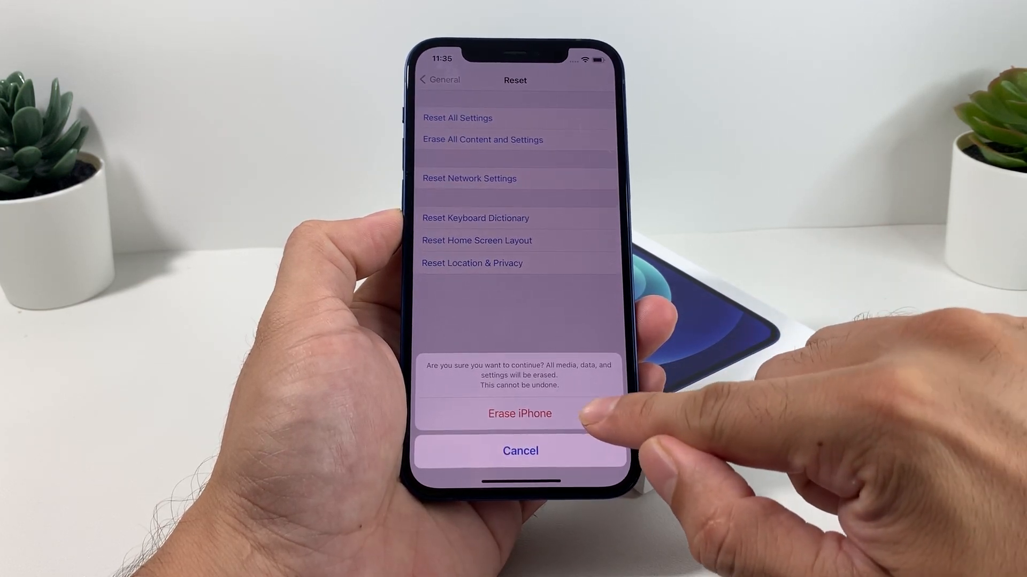
Give the final Erase iPhone confirmation so the device wipes and restarts to setup
left_click(519, 413)
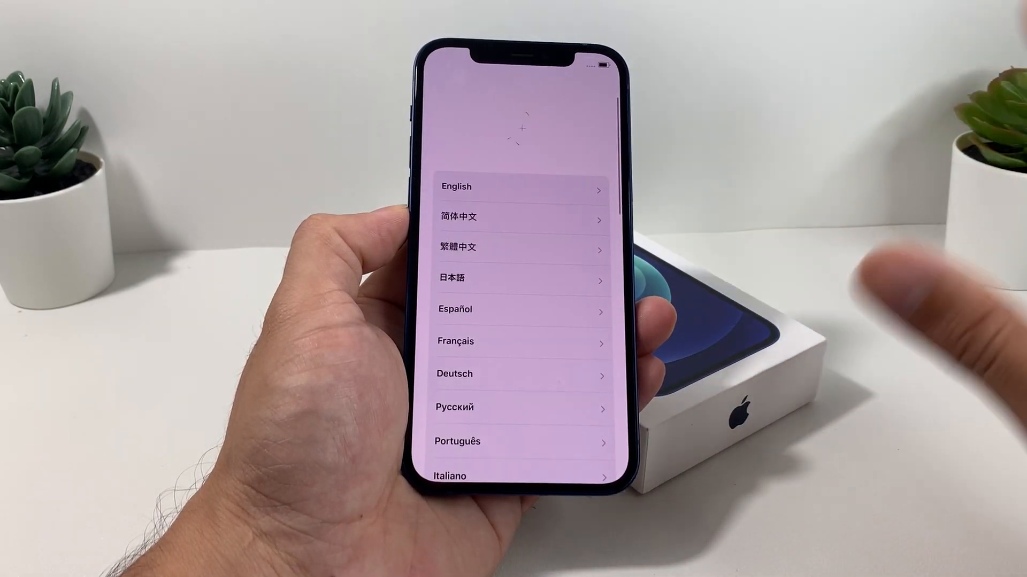
Select English and United States in Setup Assistant to reach Quick Start
left_click(521, 188)
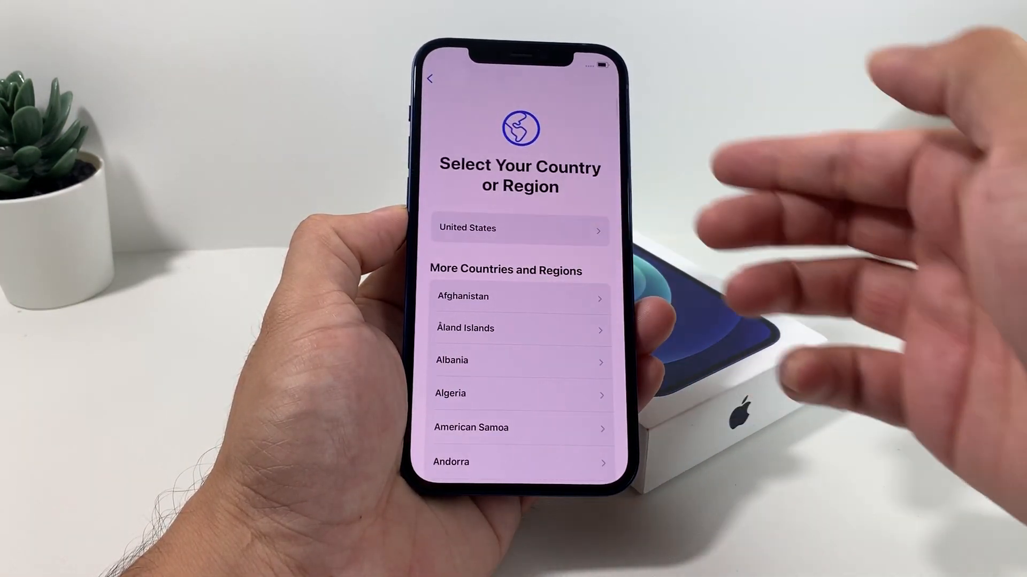
left_click(520, 228)
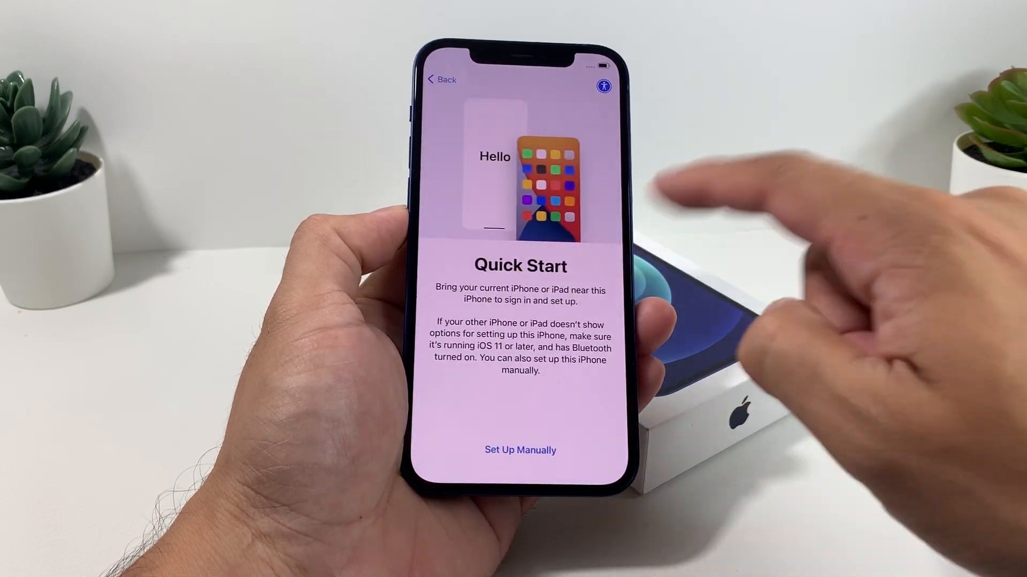